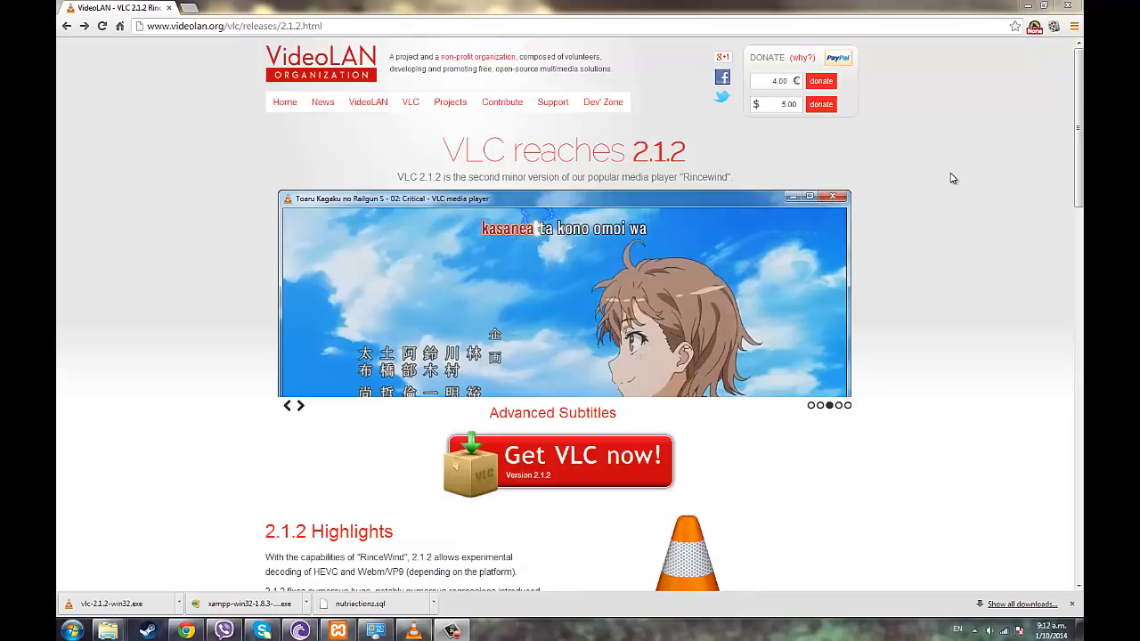
# Step: Launch VLC and show Help > About confirming version 2.1.2 Rincewind
pyautogui.click(301, 406)
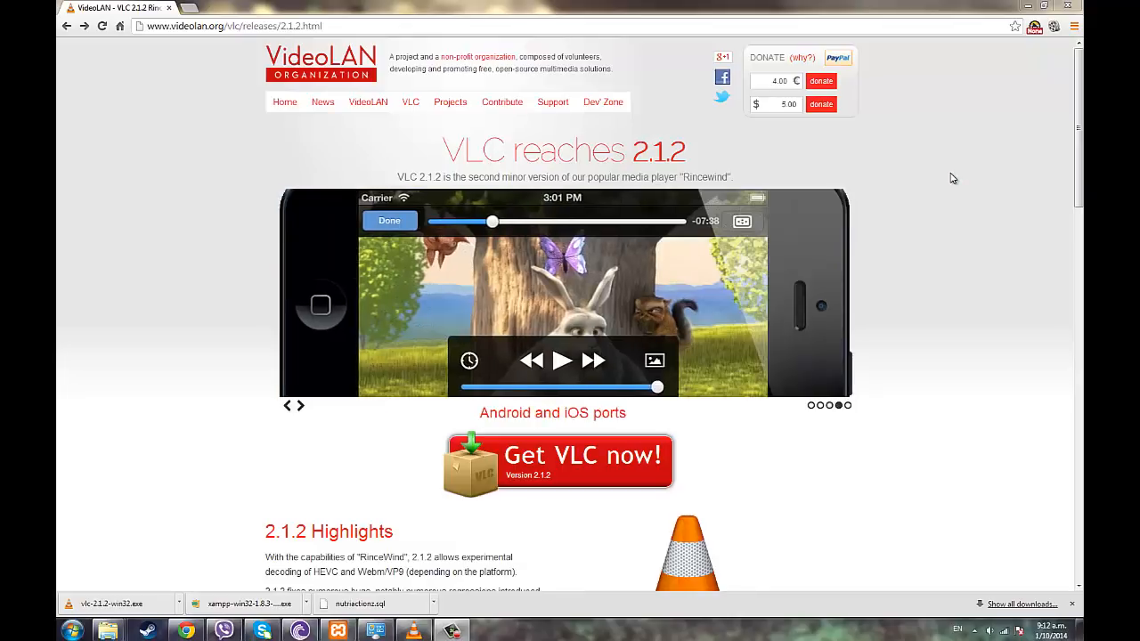
pyautogui.moveTo(881, 265)
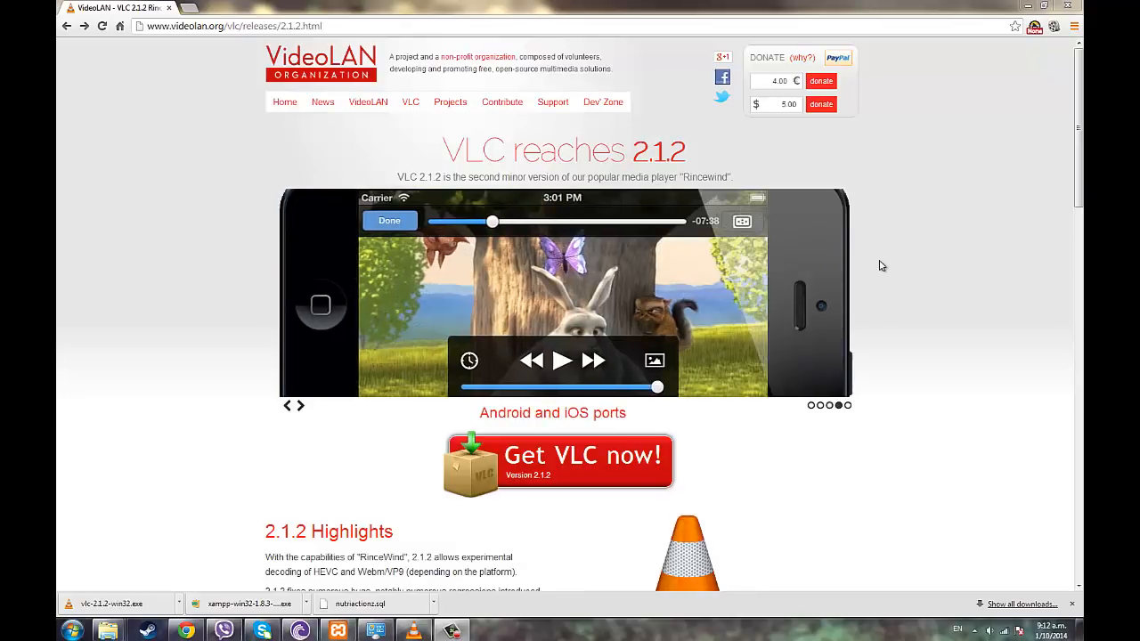
pyautogui.moveTo(249, 434)
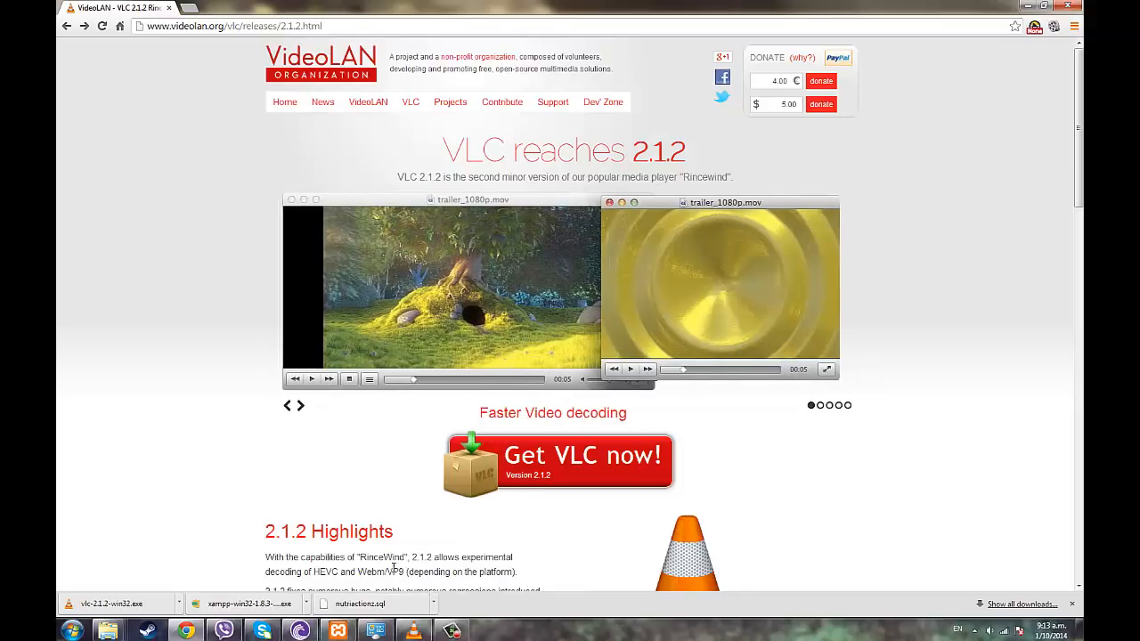
pyautogui.moveTo(176, 492)
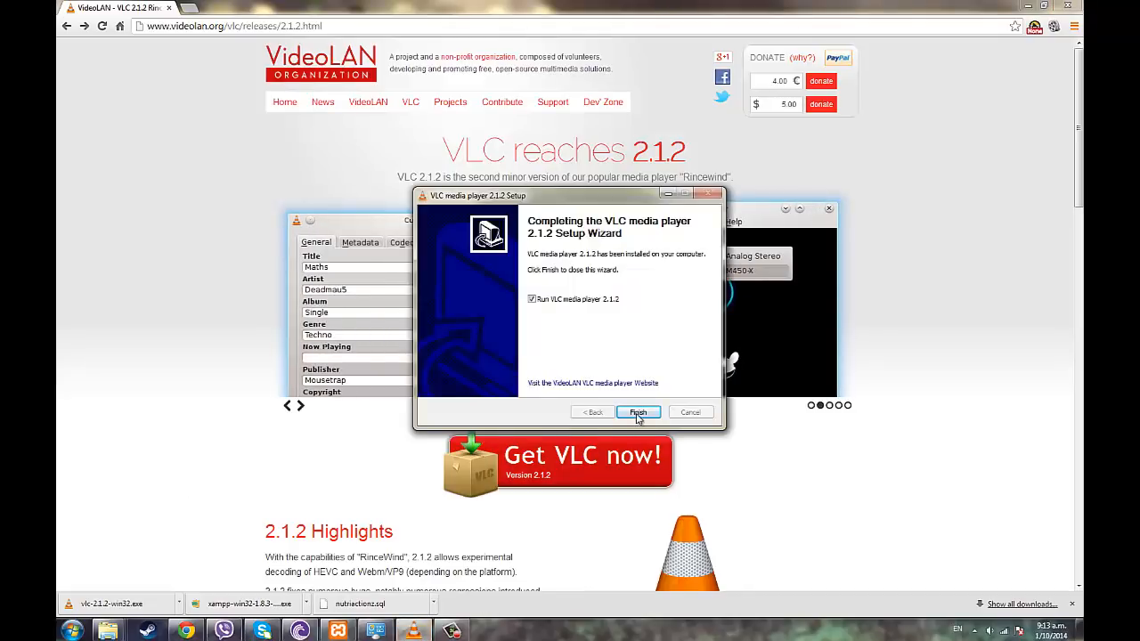
pyautogui.click(638, 412)
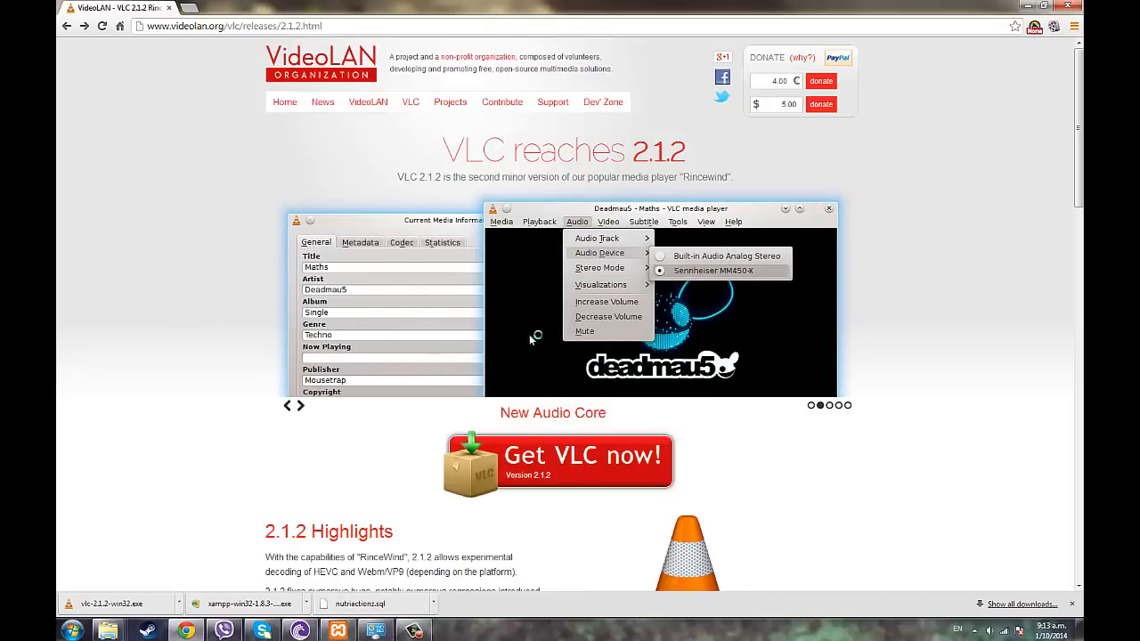
pyautogui.moveTo(499, 277)
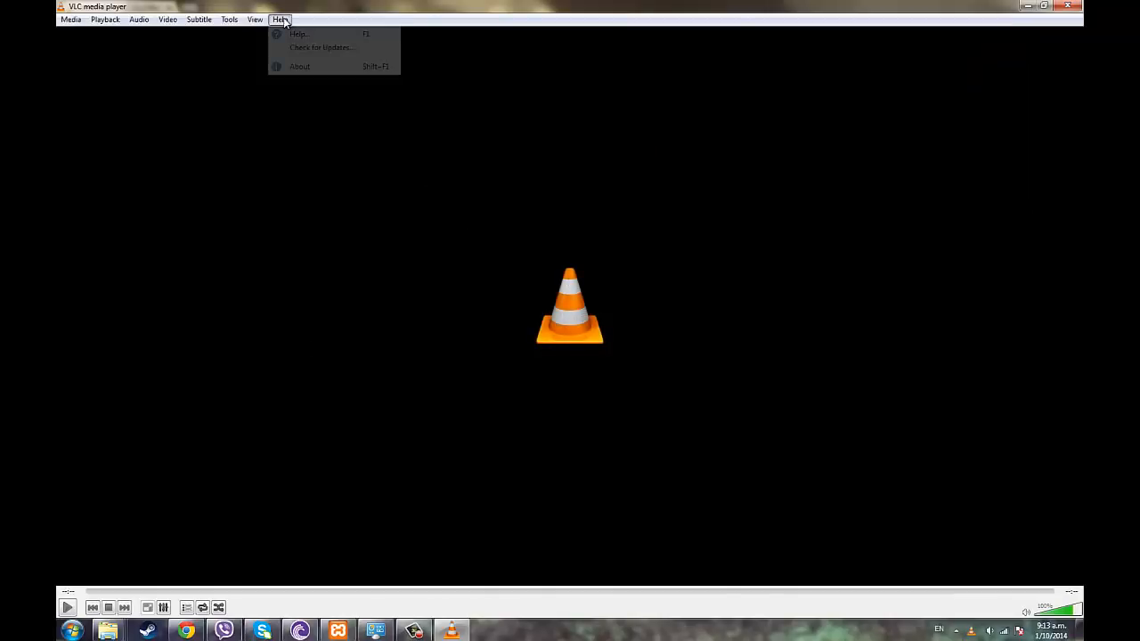
pyautogui.click(300, 66)
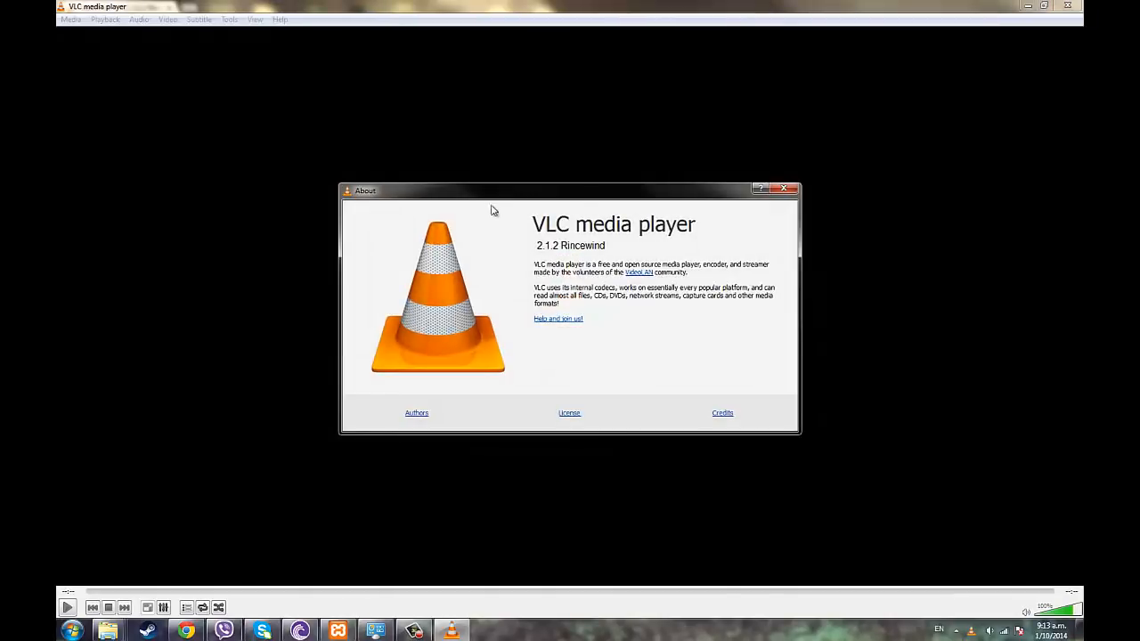
pyautogui.moveTo(730, 388)
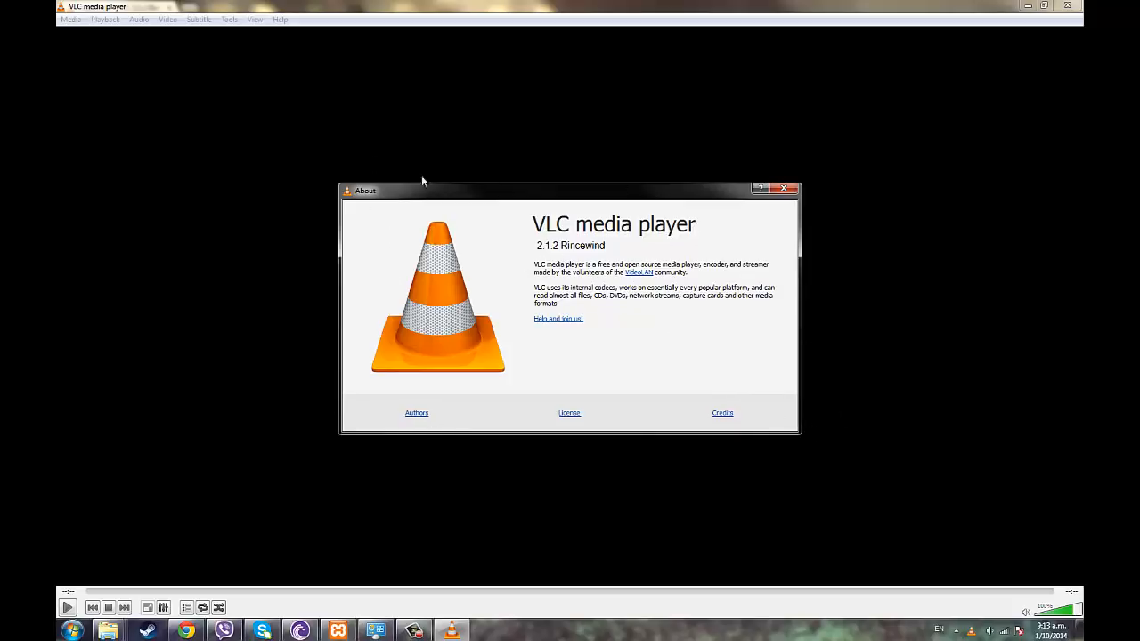
pyautogui.moveTo(349, 260)
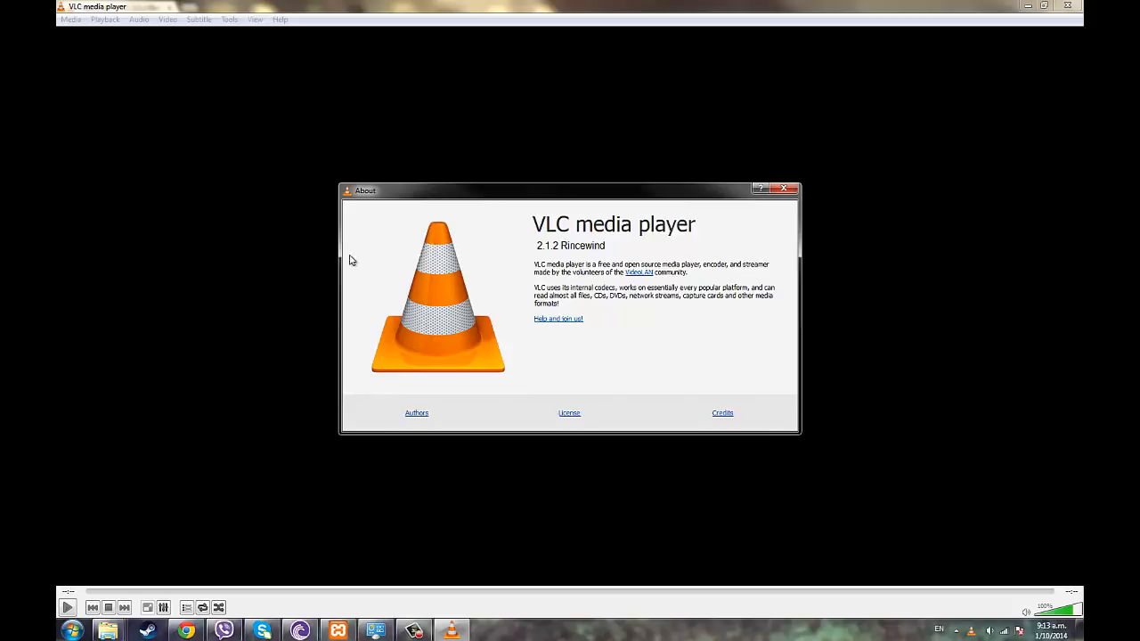
pyautogui.moveTo(541, 247)
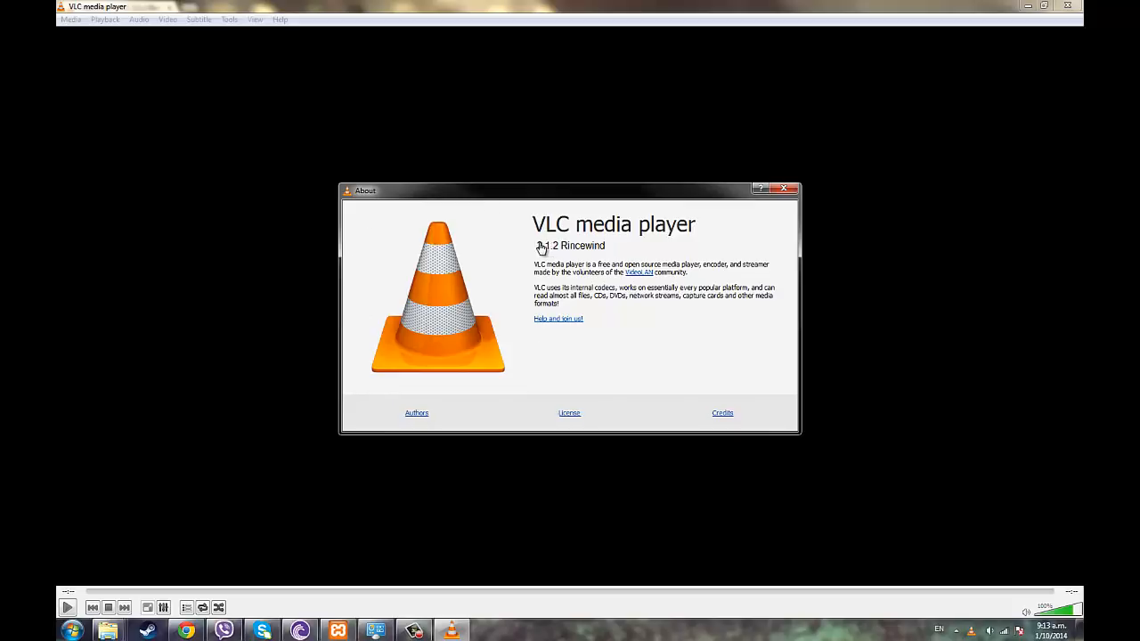
pyautogui.moveTo(553, 237)
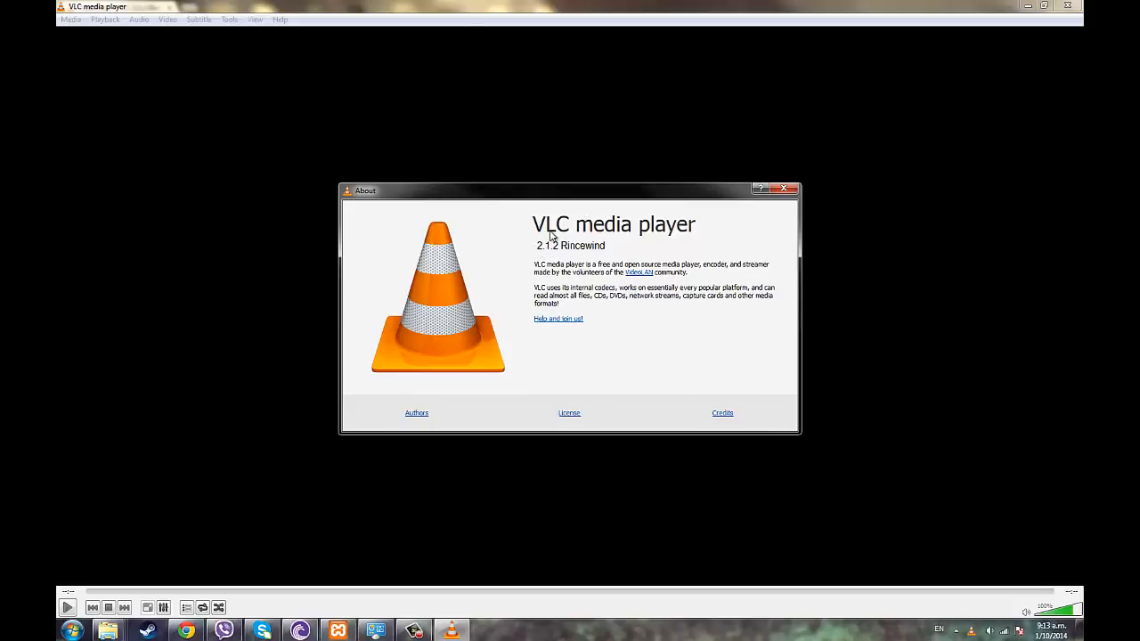
pyautogui.moveTo(721, 253)
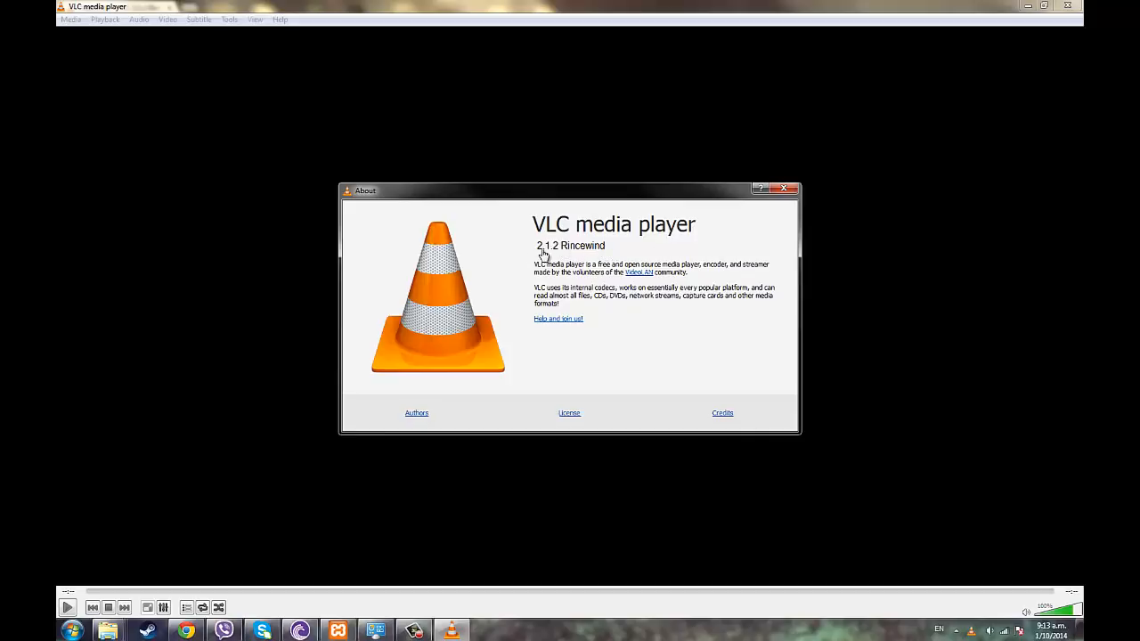
pyautogui.moveTo(645, 260)
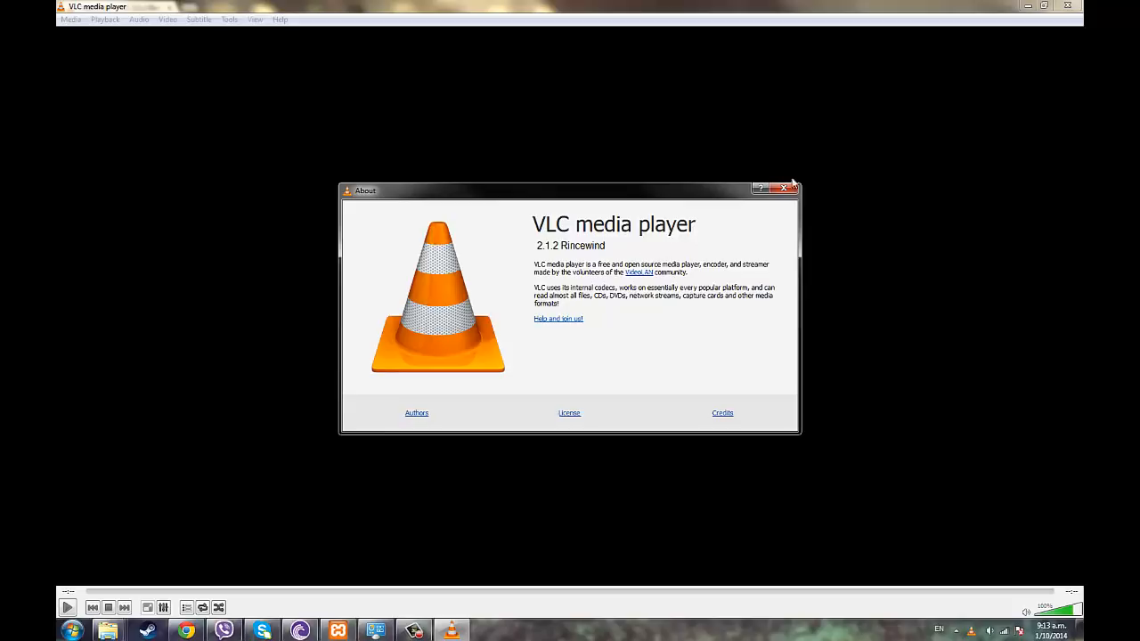
# Step: Close the About window, returning to the idle main player
pyautogui.click(788, 189)
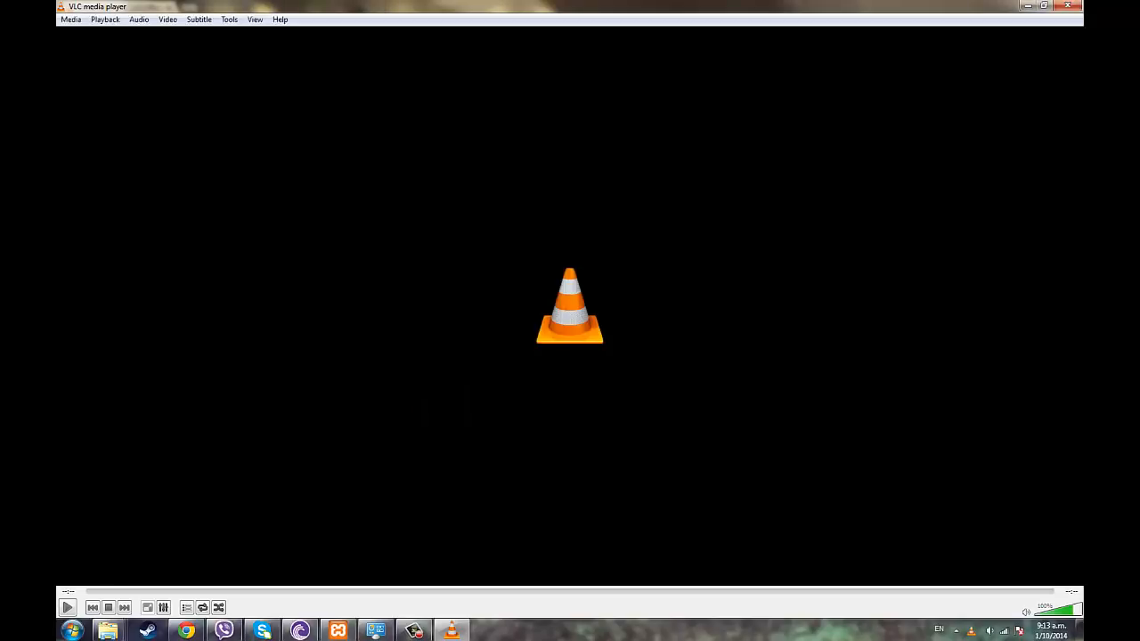
pyautogui.moveTo(389, 313)
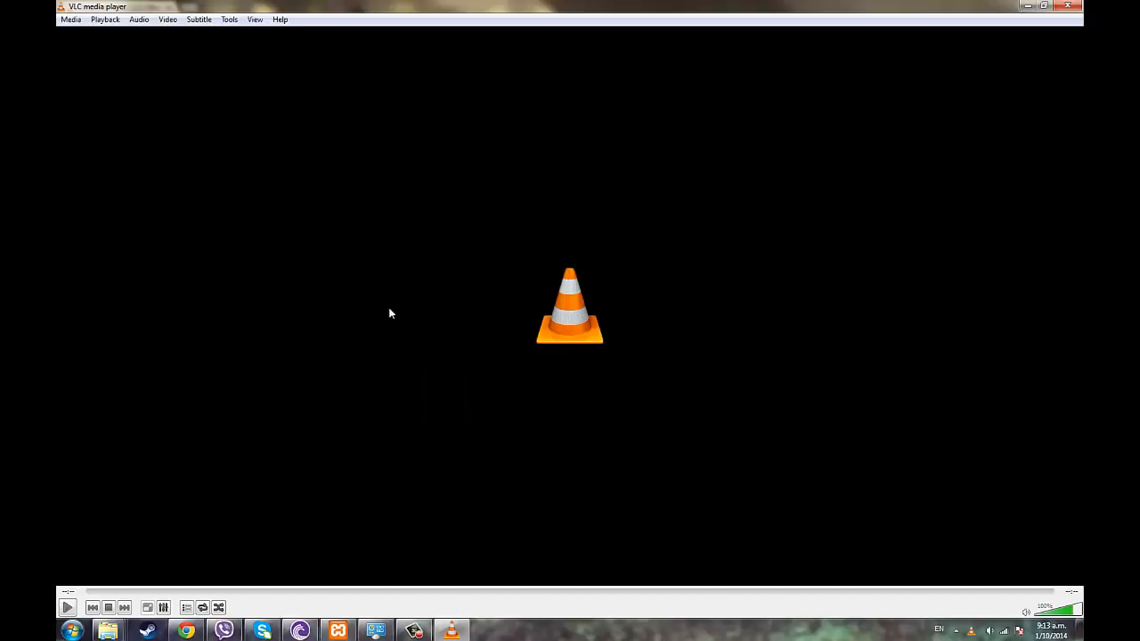
pyautogui.moveTo(407, 239)
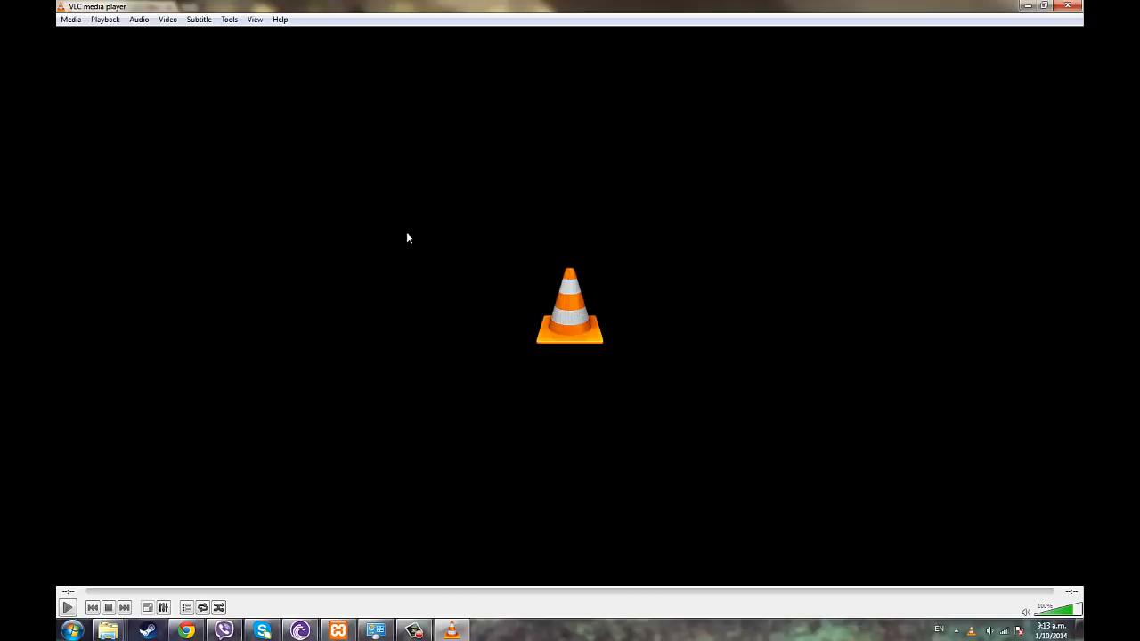
pyautogui.moveTo(353, 335)
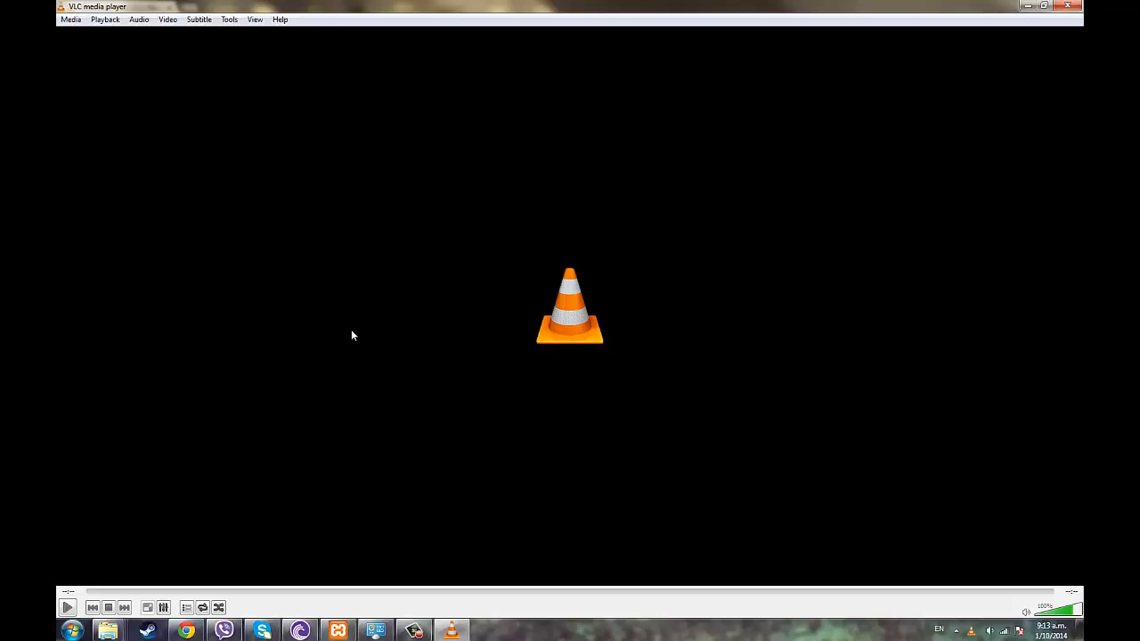
pyautogui.moveTo(128, 481)
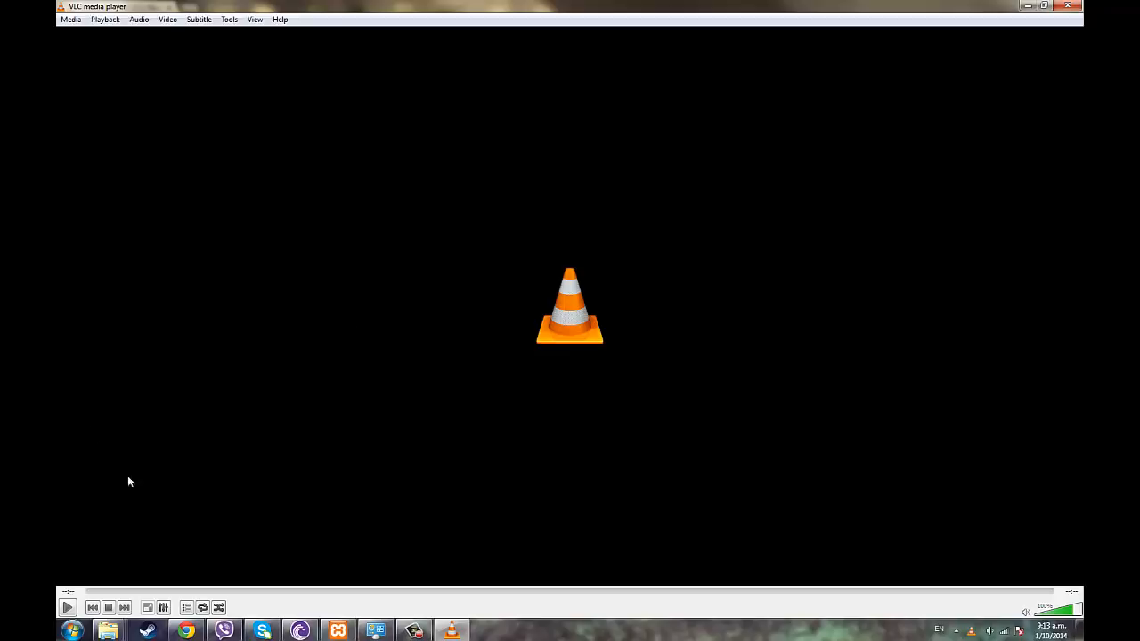
pyautogui.moveTo(973, 80)
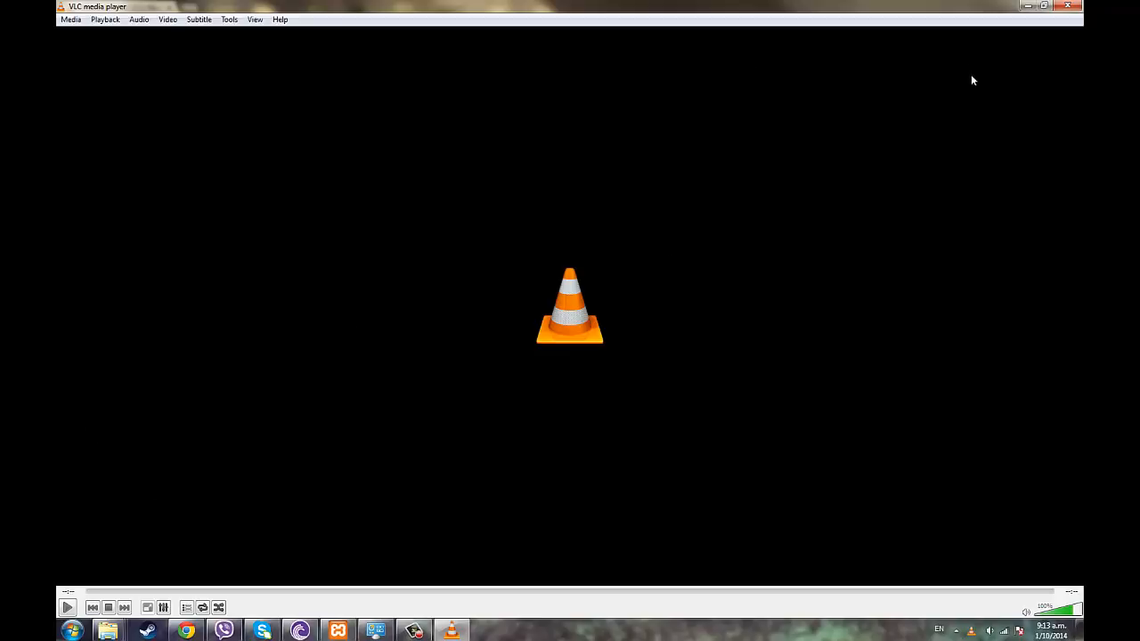
# Step: Run Help > Check for Updates, find version 2.1.3 and accept downloading it
pyautogui.click(281, 17)
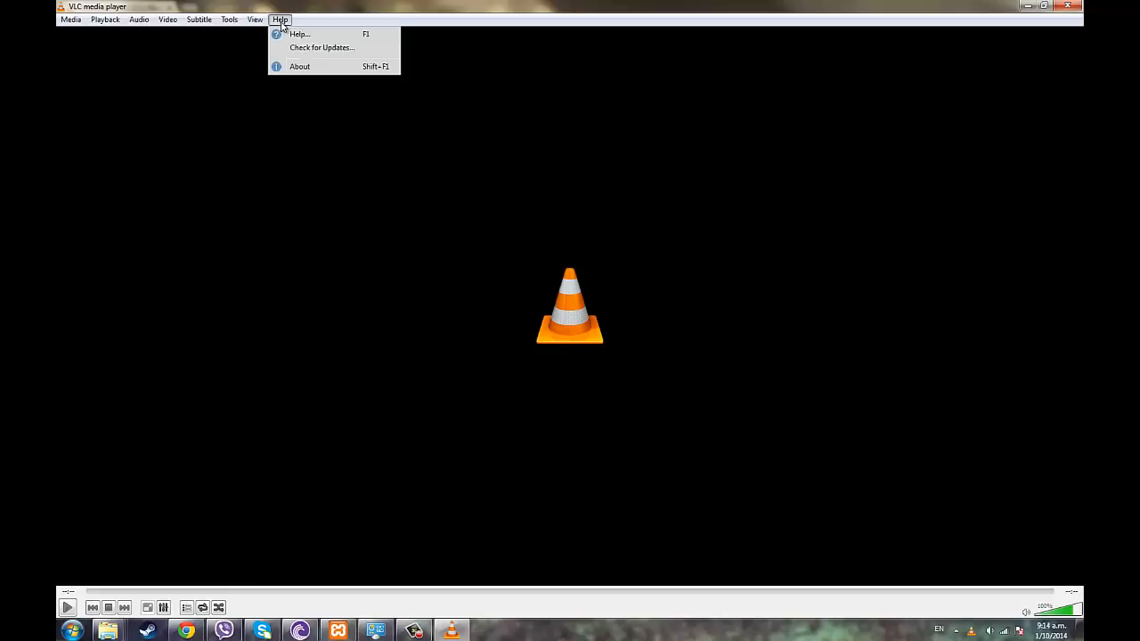
pyautogui.click(320, 46)
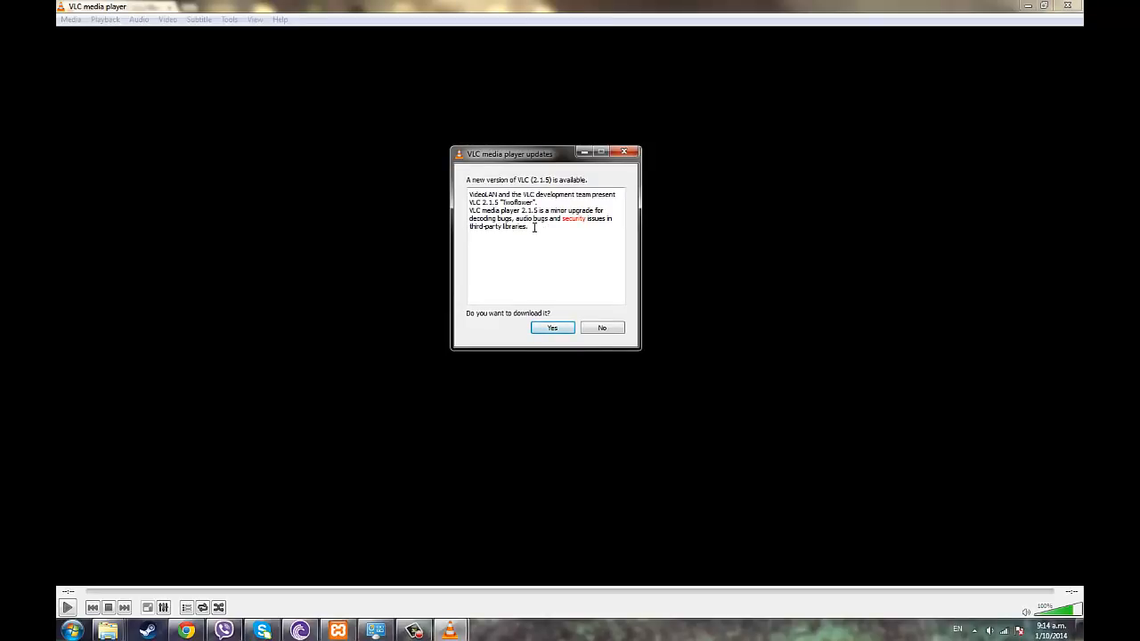
pyautogui.moveTo(525, 247)
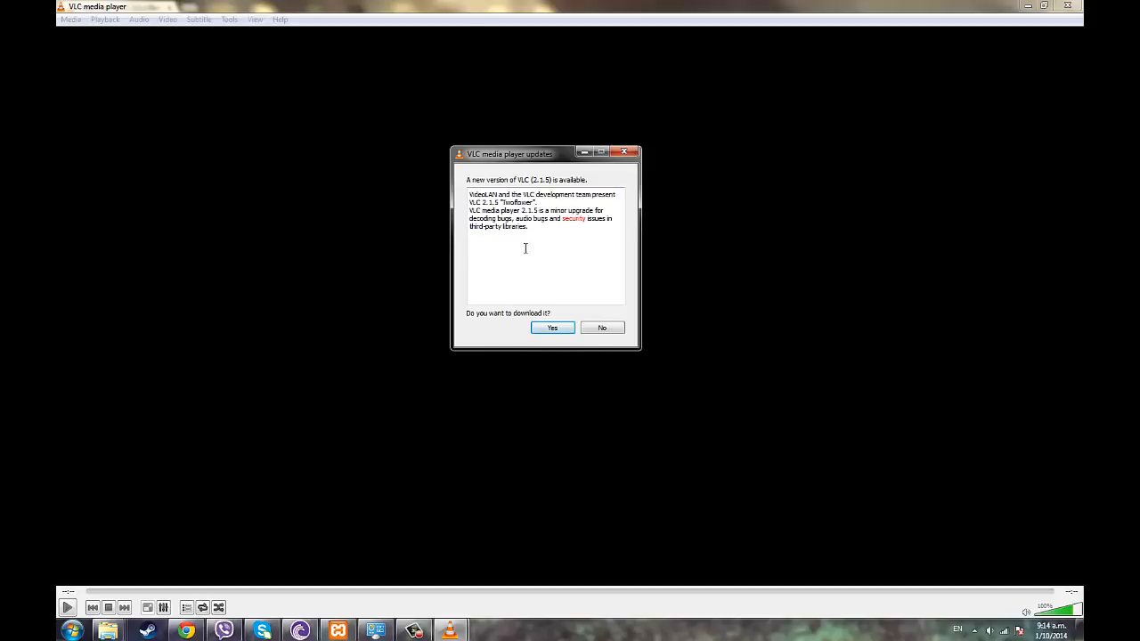
pyautogui.click(602, 327)
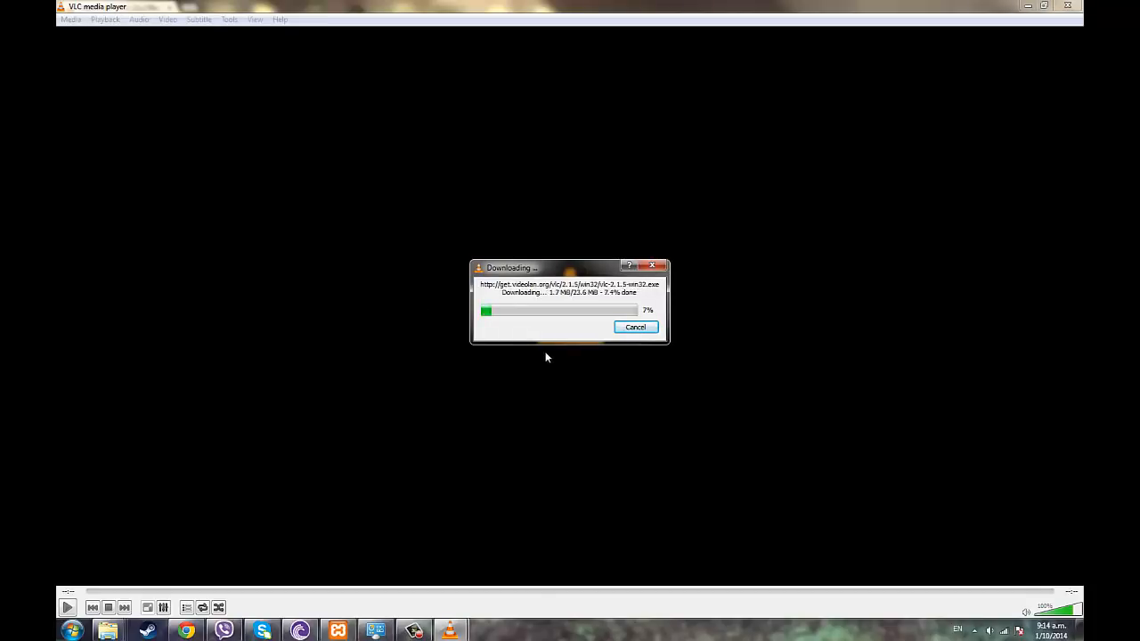
pyautogui.moveTo(471, 345)
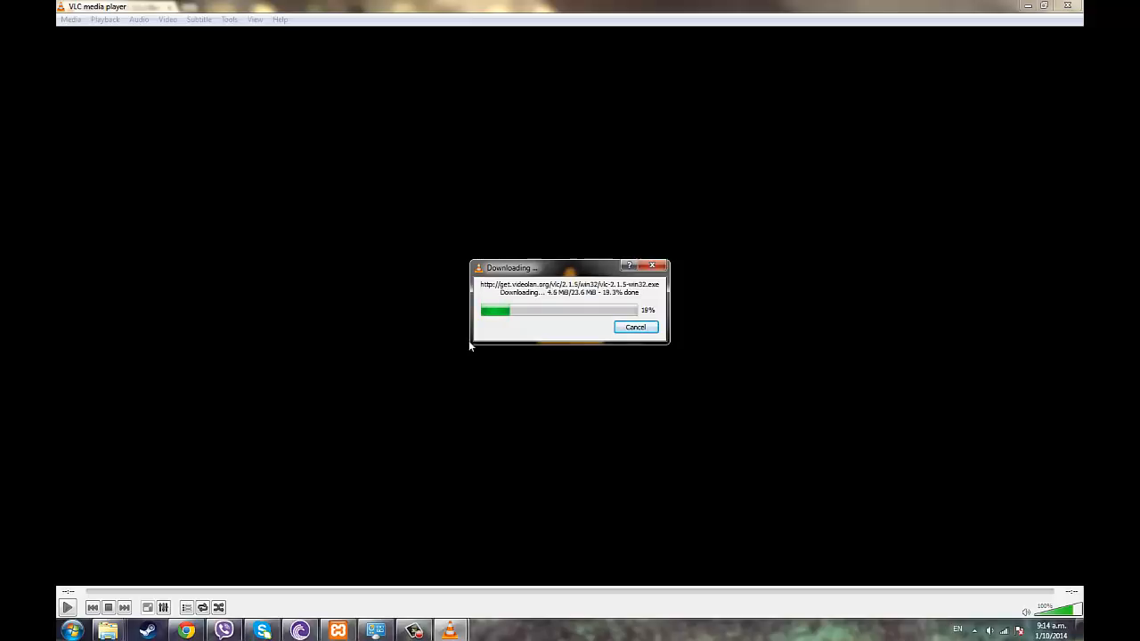
pyautogui.moveTo(428, 422)
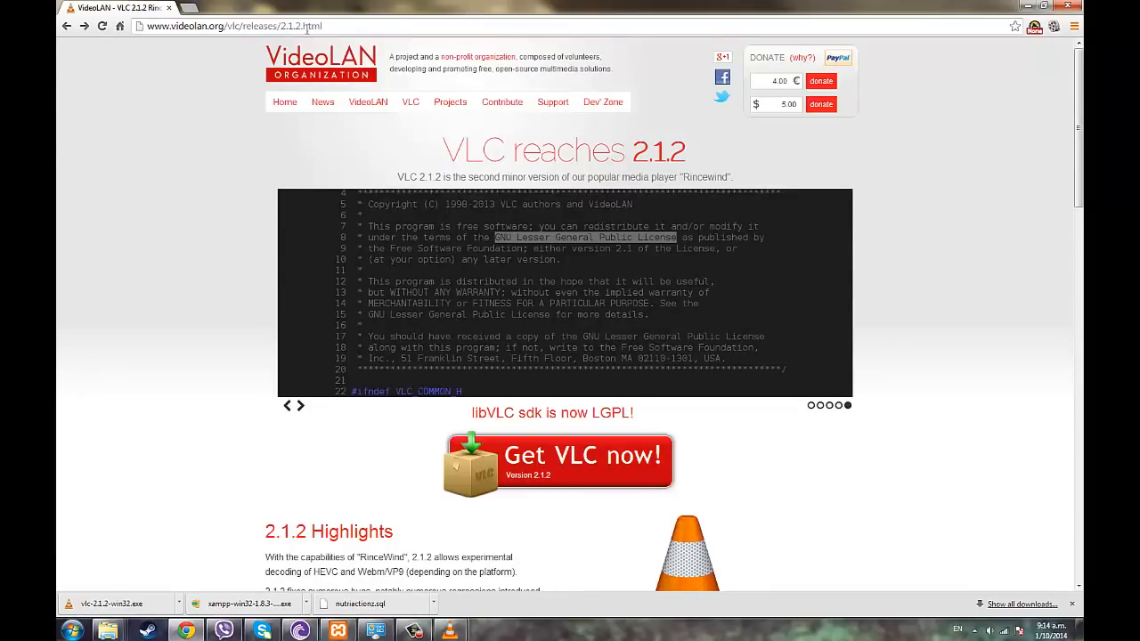
# Step: Let the VLC 2.1.3 installer download progress toward completion
pyautogui.click(301, 406)
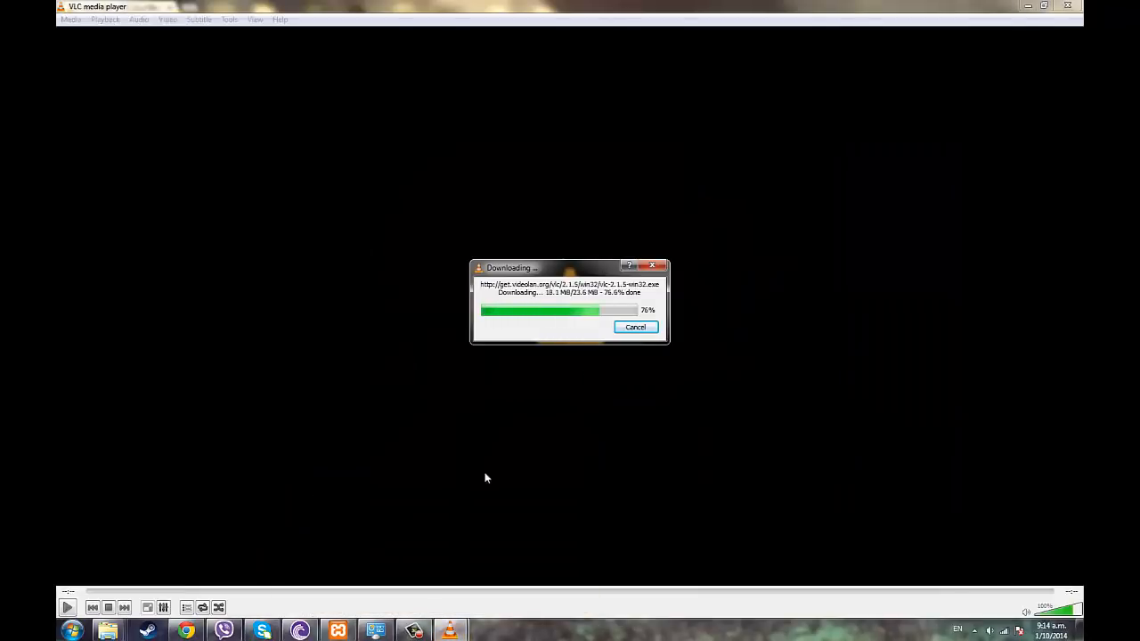
pyautogui.moveTo(772, 372)
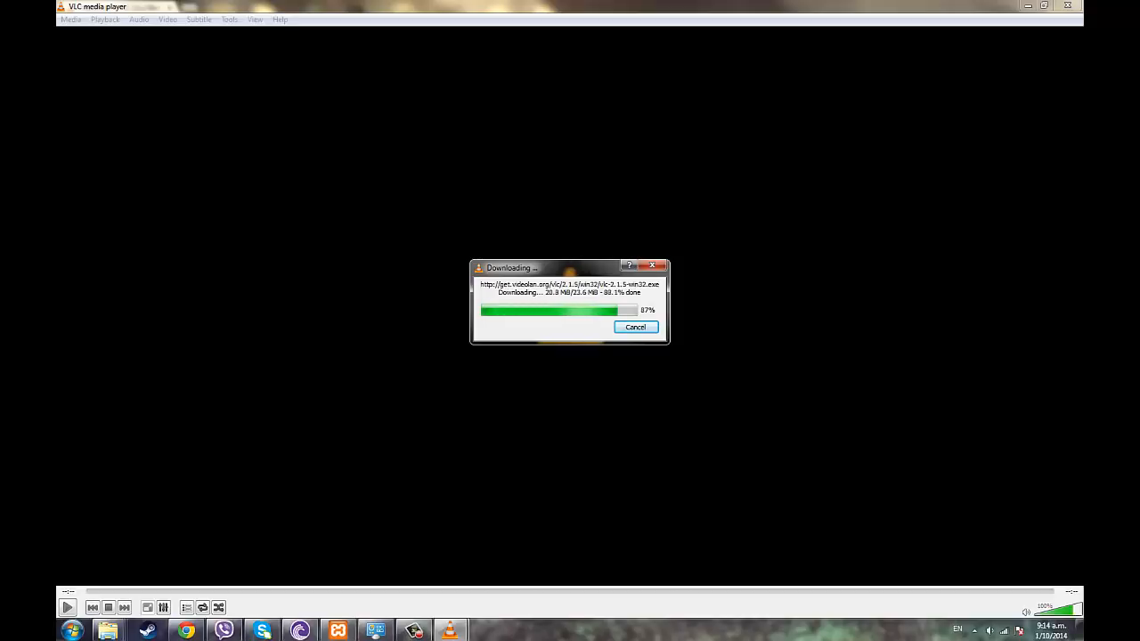
pyautogui.moveTo(904, 232)
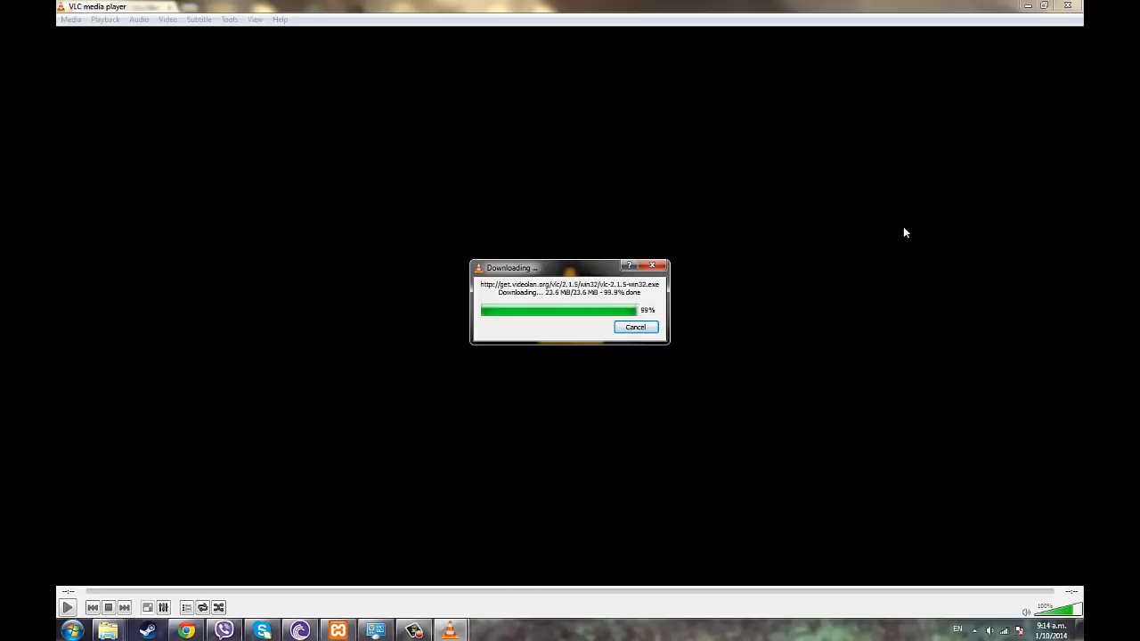